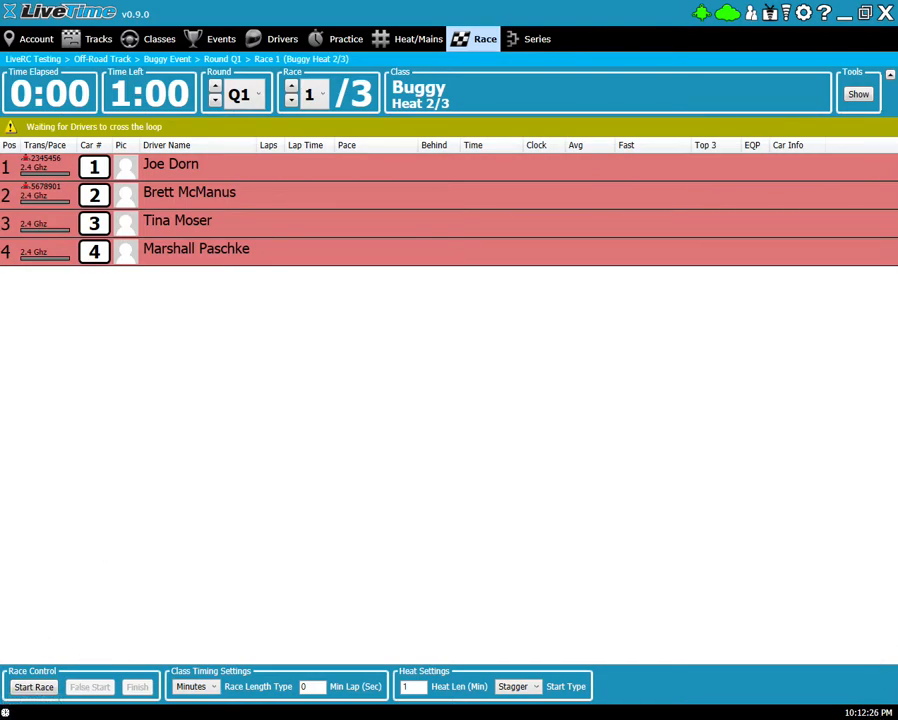
mouse_move(635, 521)
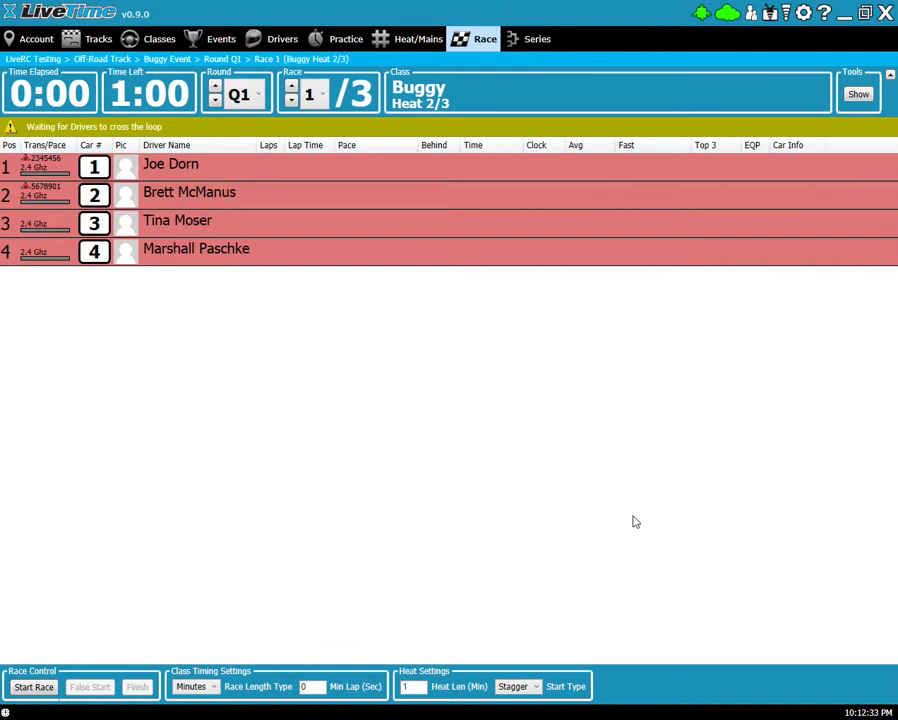
mouse_move(251, 567)
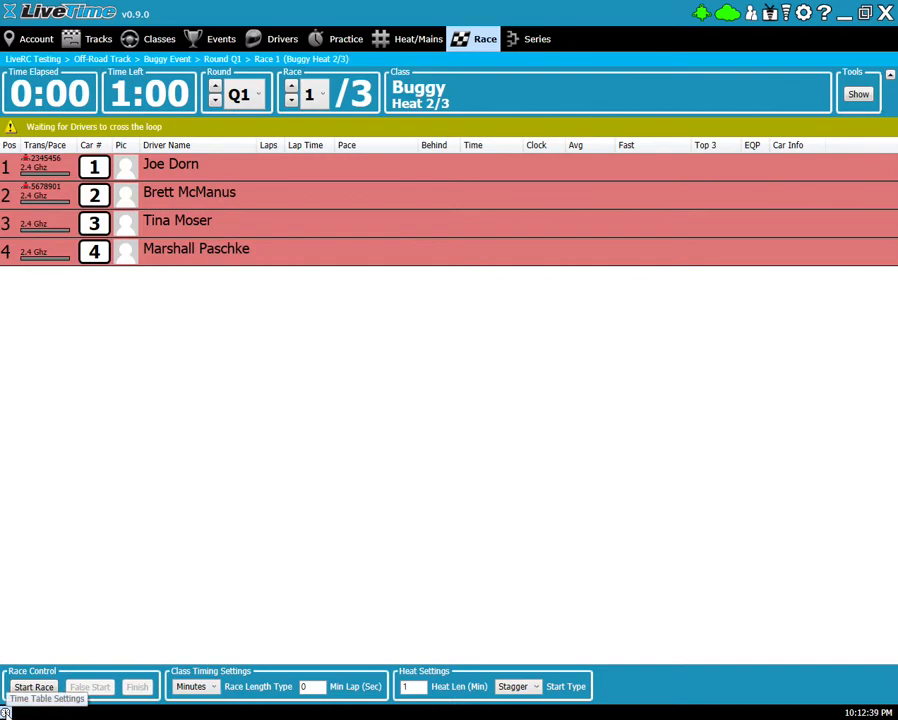
Step: Open Time Table Settings and list the 'Advance through the event with' mode choices
click(43, 697)
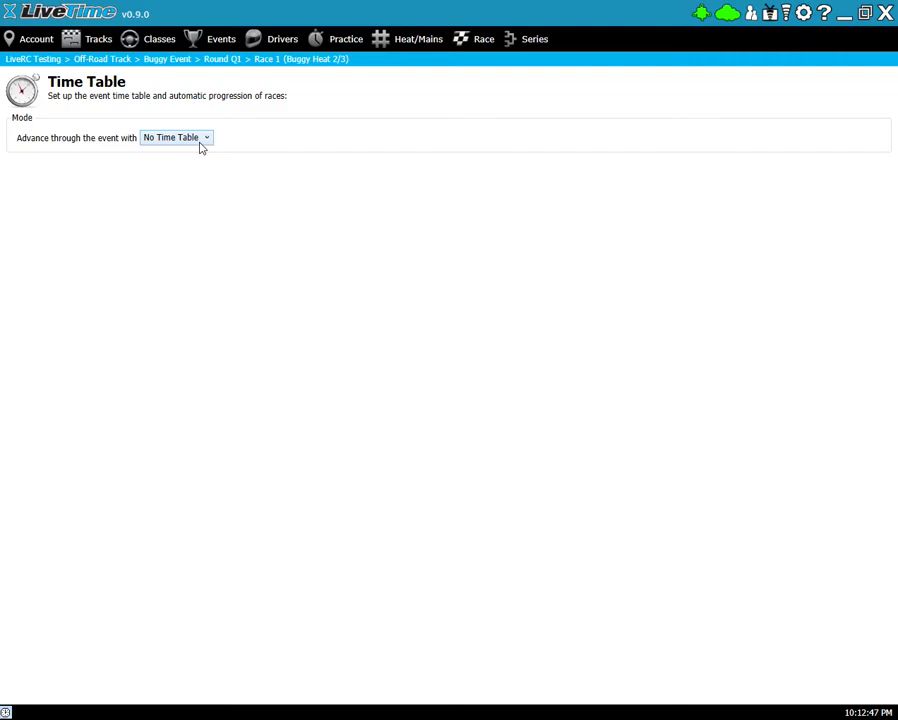
click(176, 137)
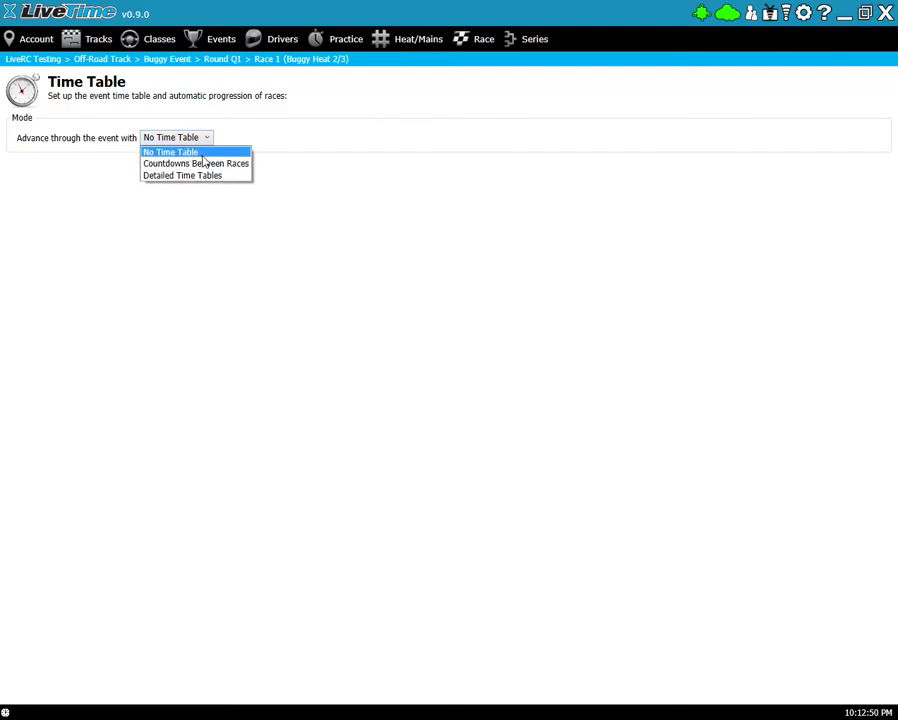
mouse_move(195, 163)
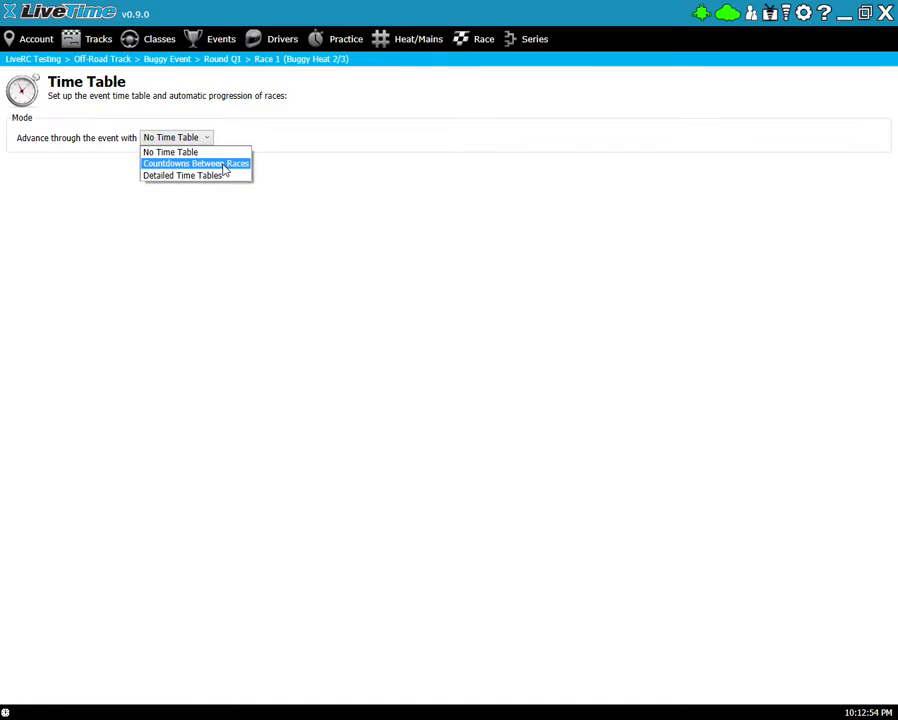
mouse_move(227, 170)
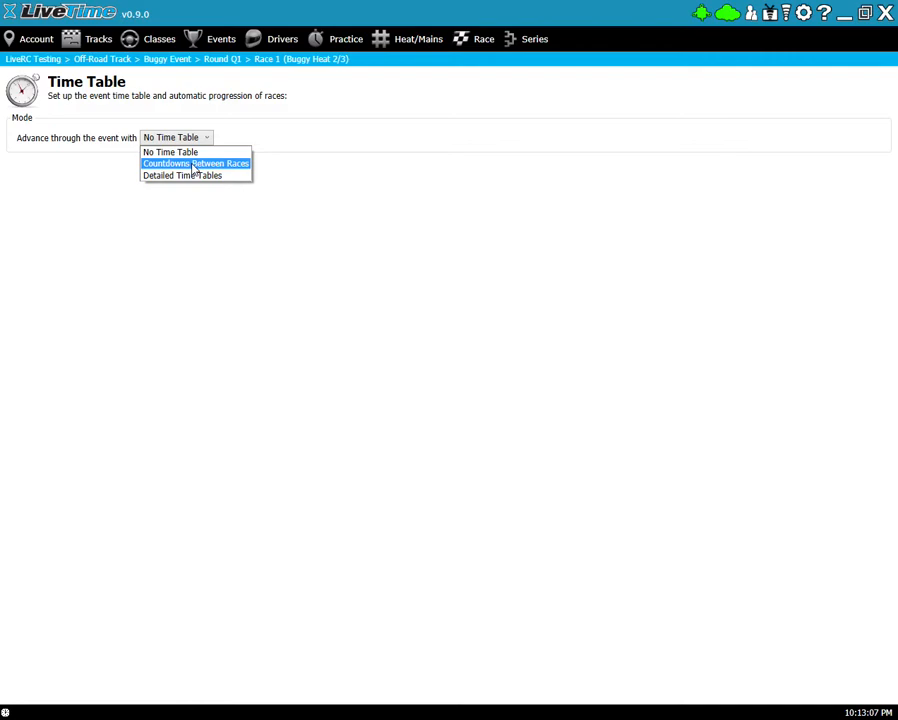
Step: Choose 'Countdowns Between Races' as the time table mode
click(195, 163)
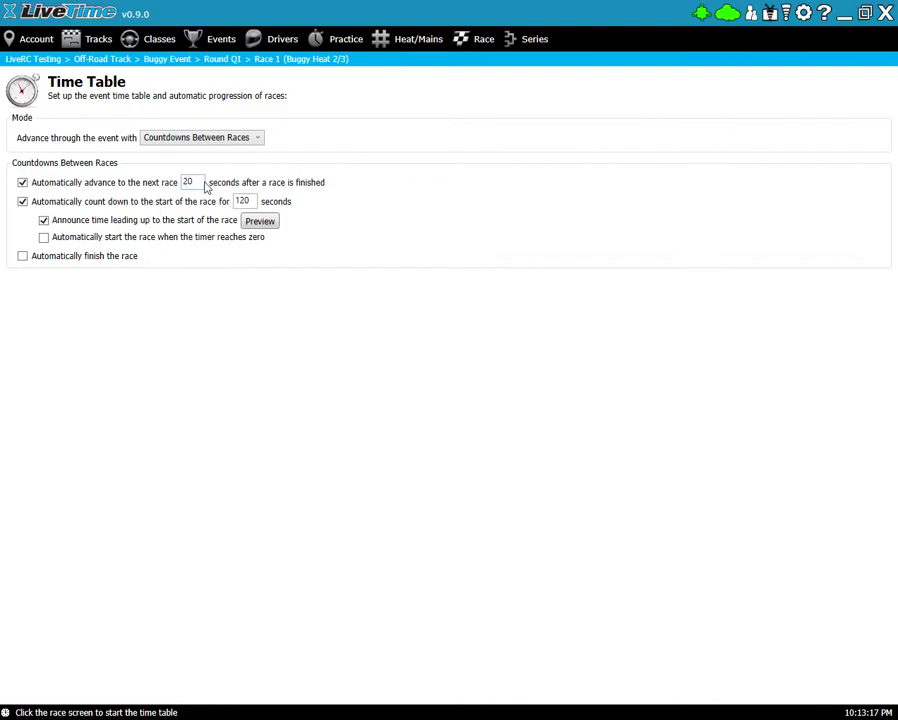
mouse_move(362, 190)
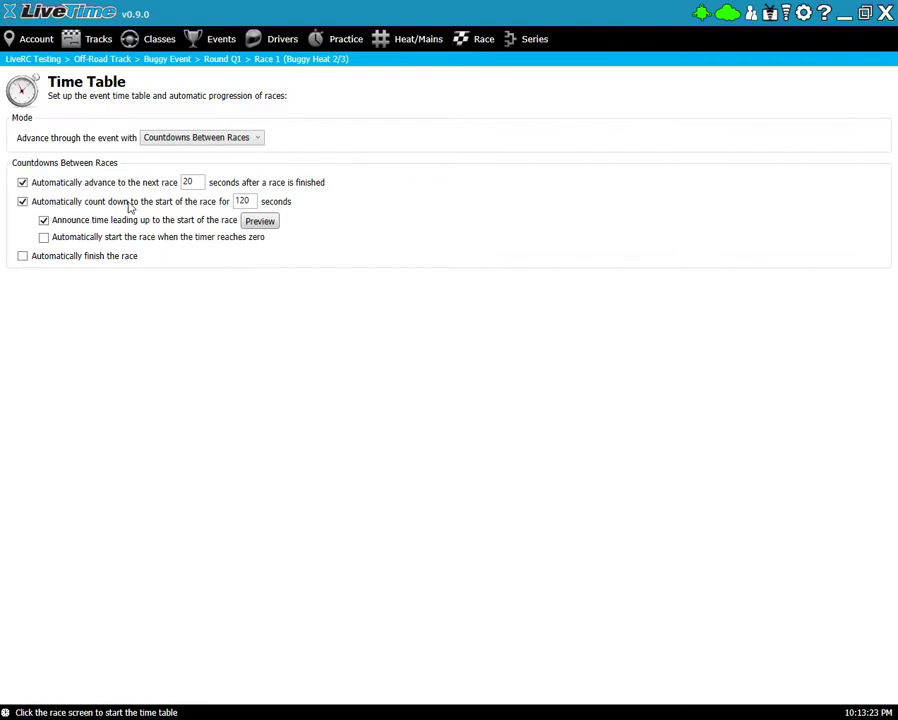
mouse_move(310, 209)
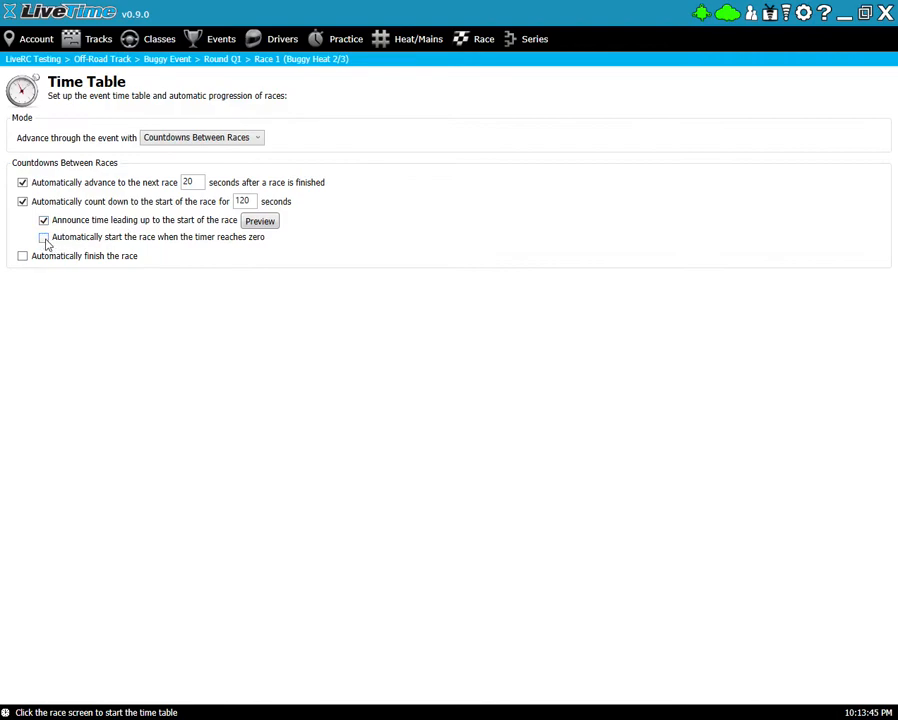
Step: Tick 'Automatically start the race when the timer reaches zero'
click(43, 237)
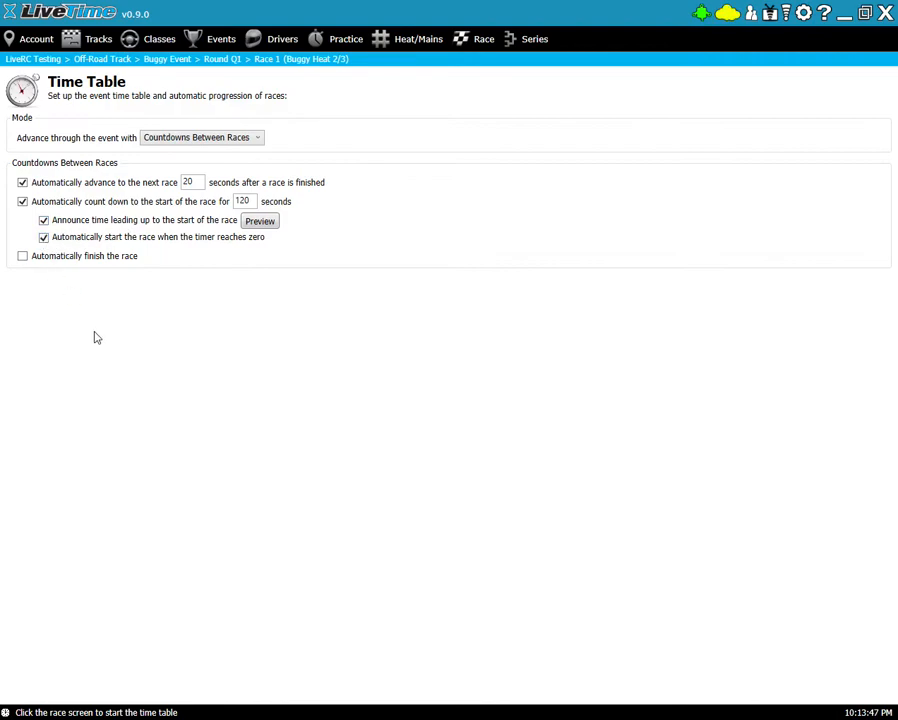
mouse_move(138, 283)
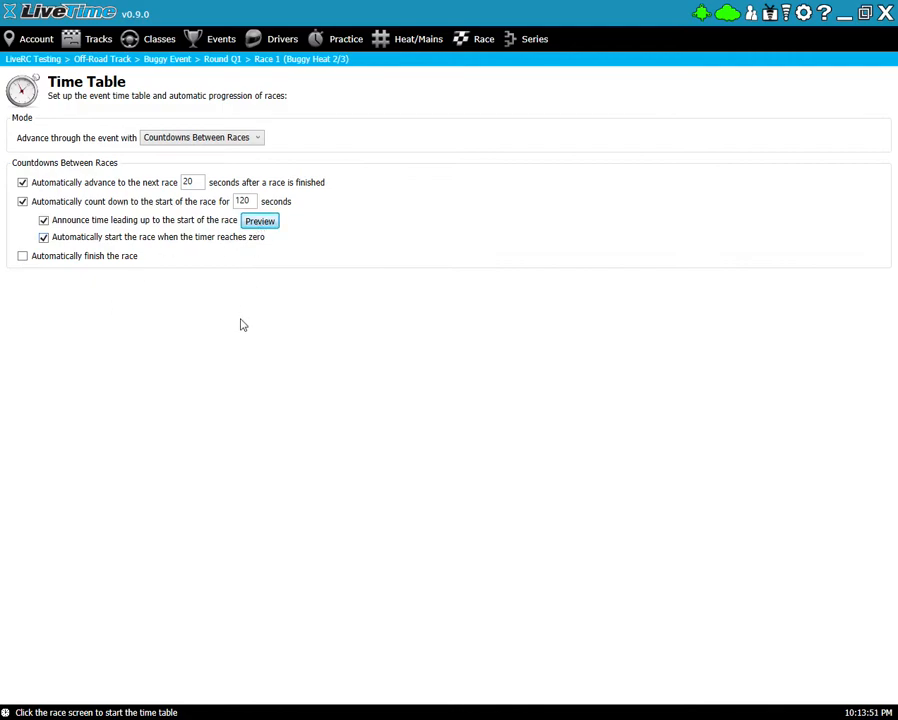
mouse_move(250, 306)
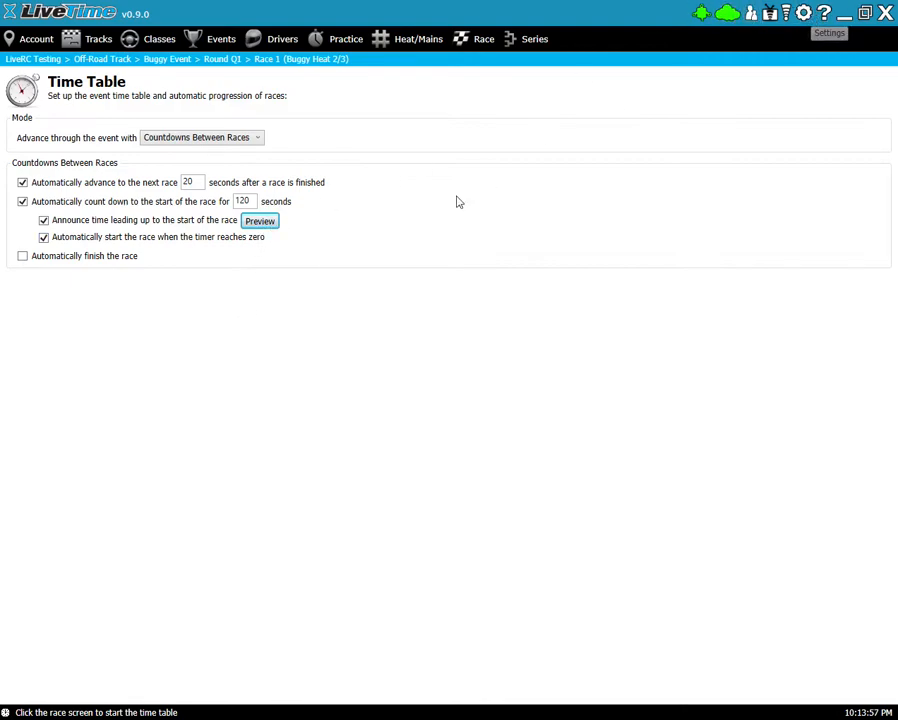
mouse_move(150, 346)
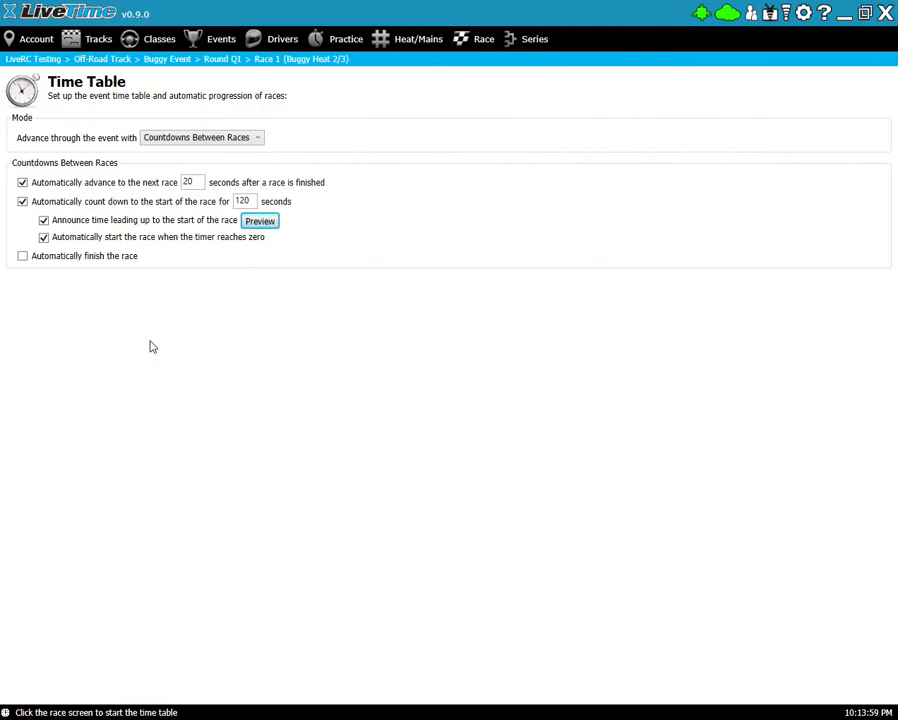
mouse_move(119, 321)
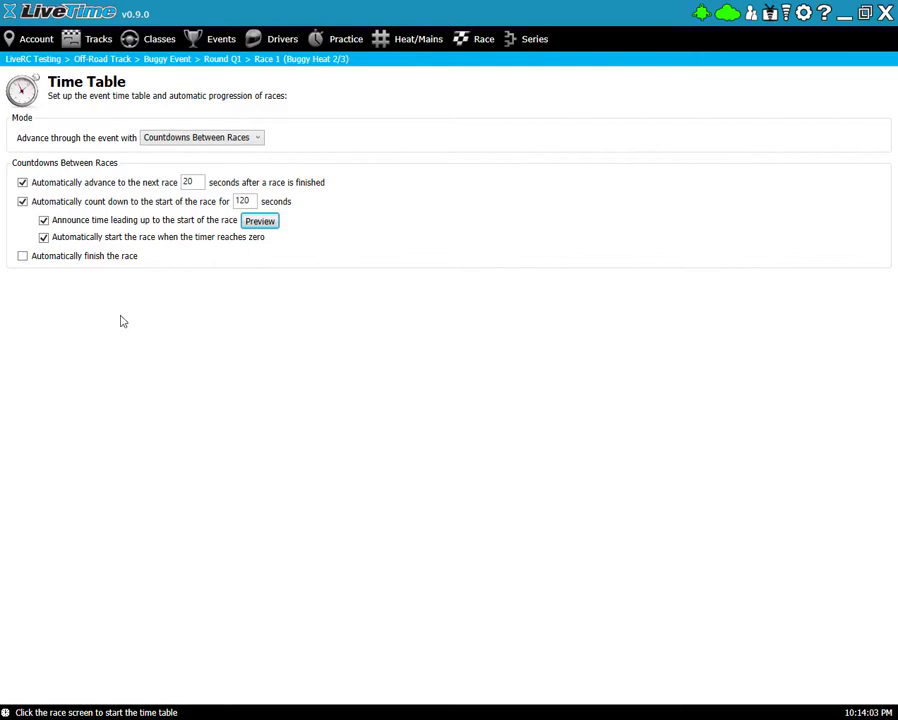
click(22, 256)
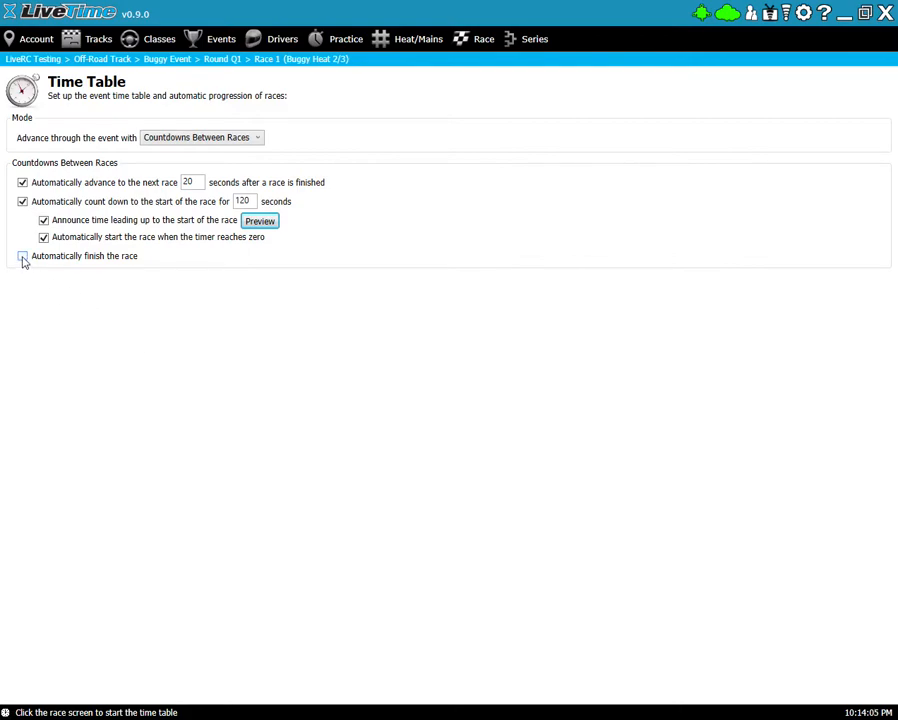
Step: Enable automatic race finish 120 seconds after the timer or laps expire
click(22, 257)
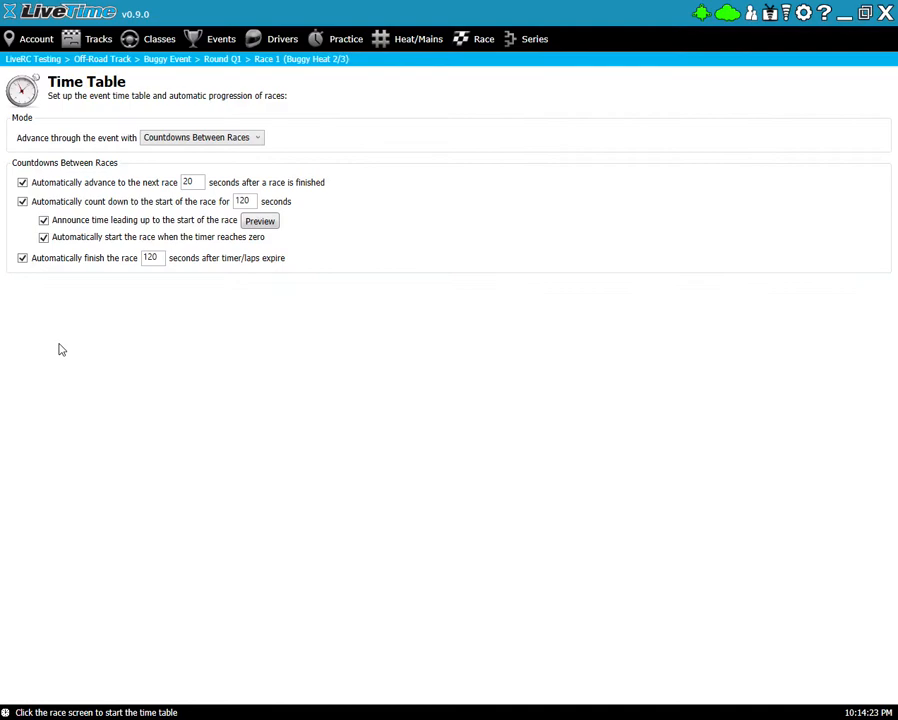
mouse_move(187, 341)
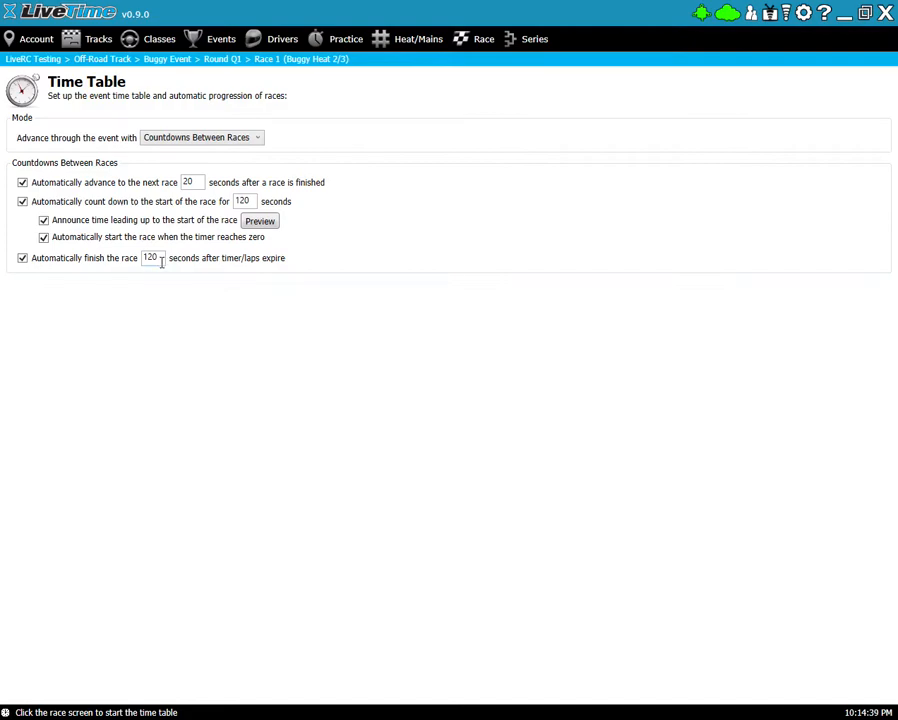
mouse_move(189, 349)
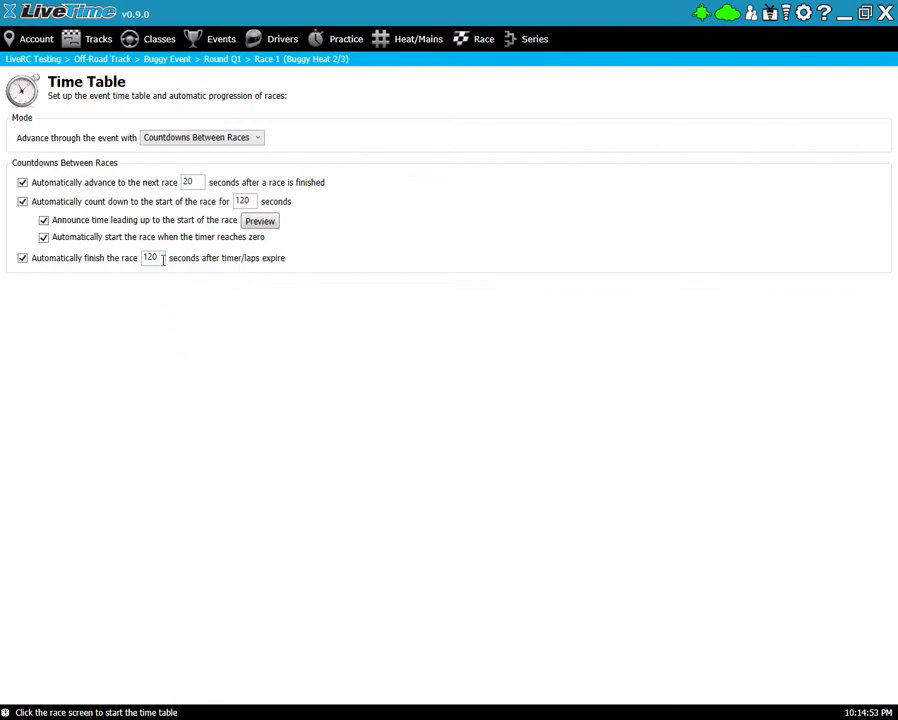
mouse_move(163, 282)
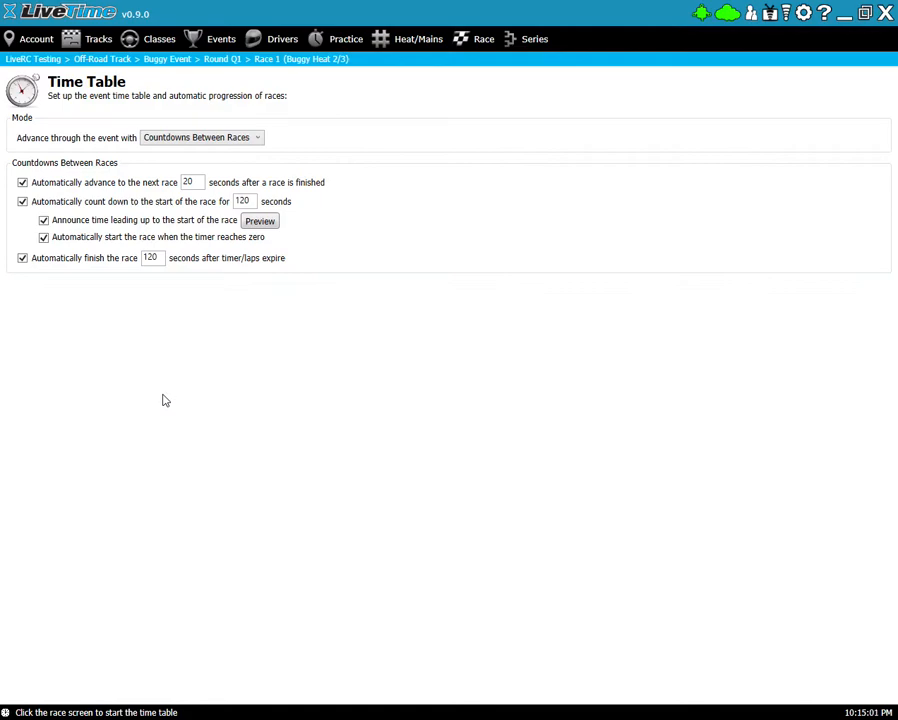
mouse_move(158, 370)
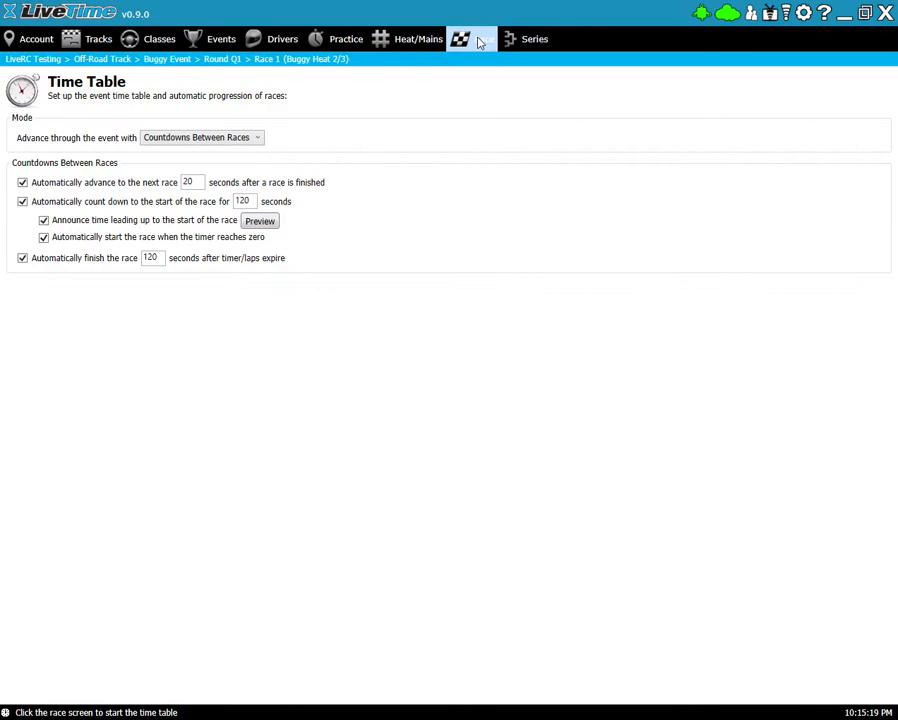
Step: Open the Race screen for Buggy Heat 2/3 so the pre-race countdown runs
click(485, 38)
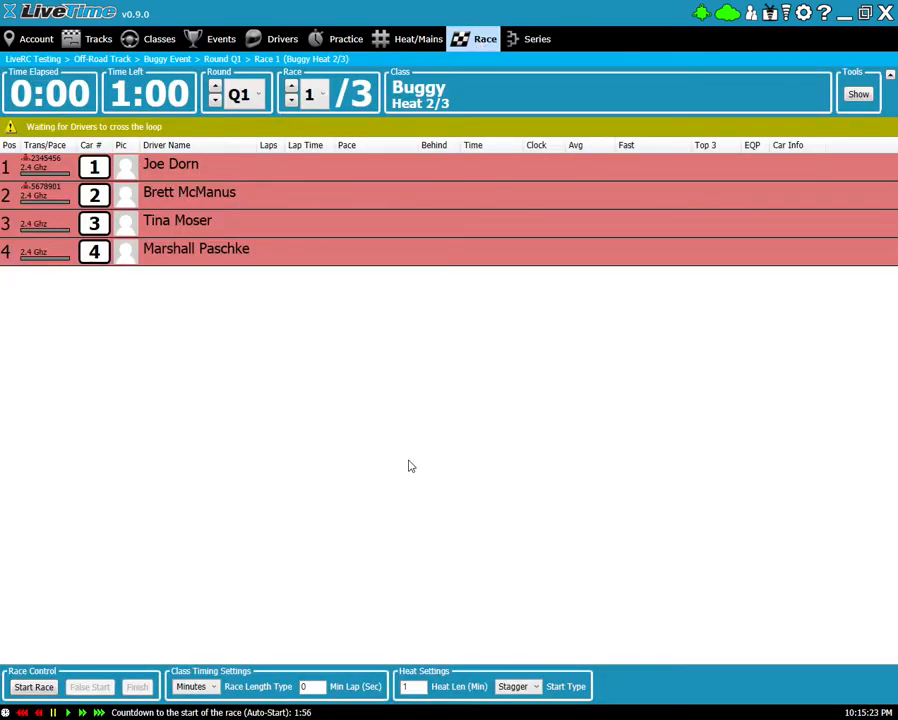
mouse_move(352, 553)
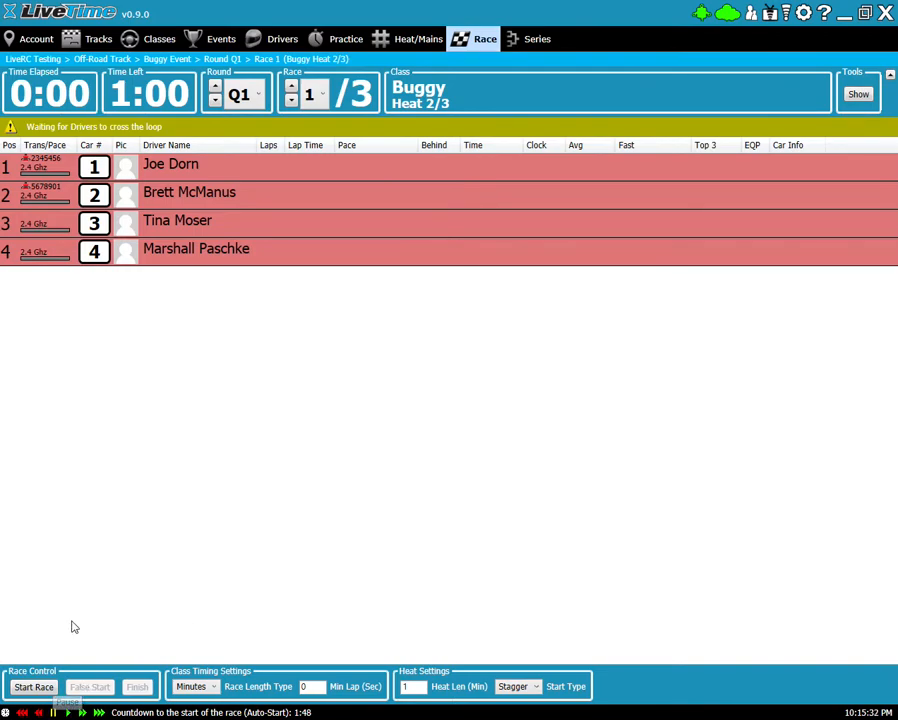
click(68, 712)
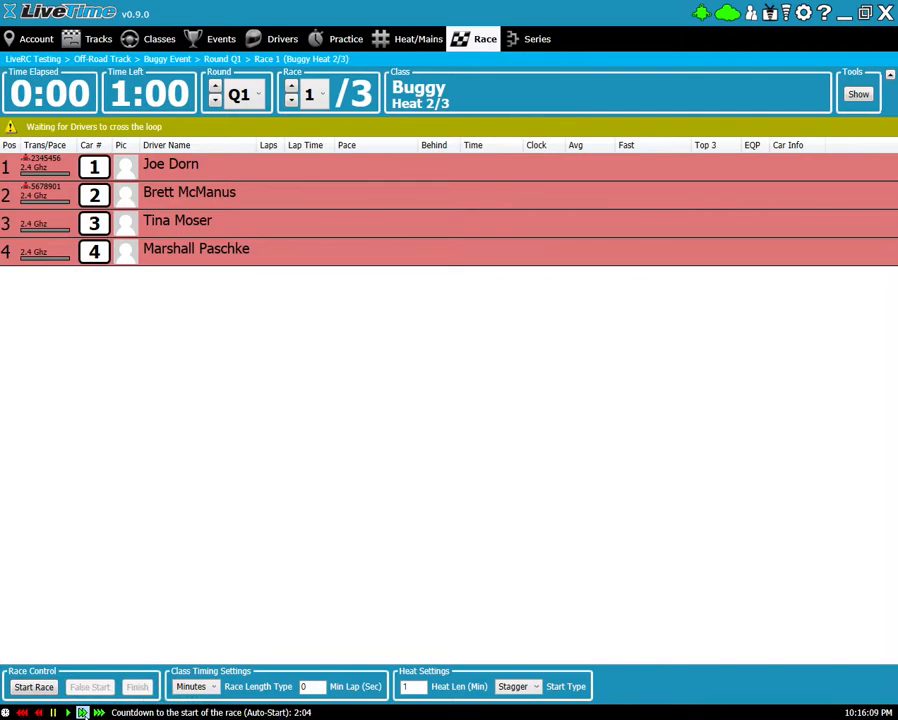
mouse_move(185, 561)
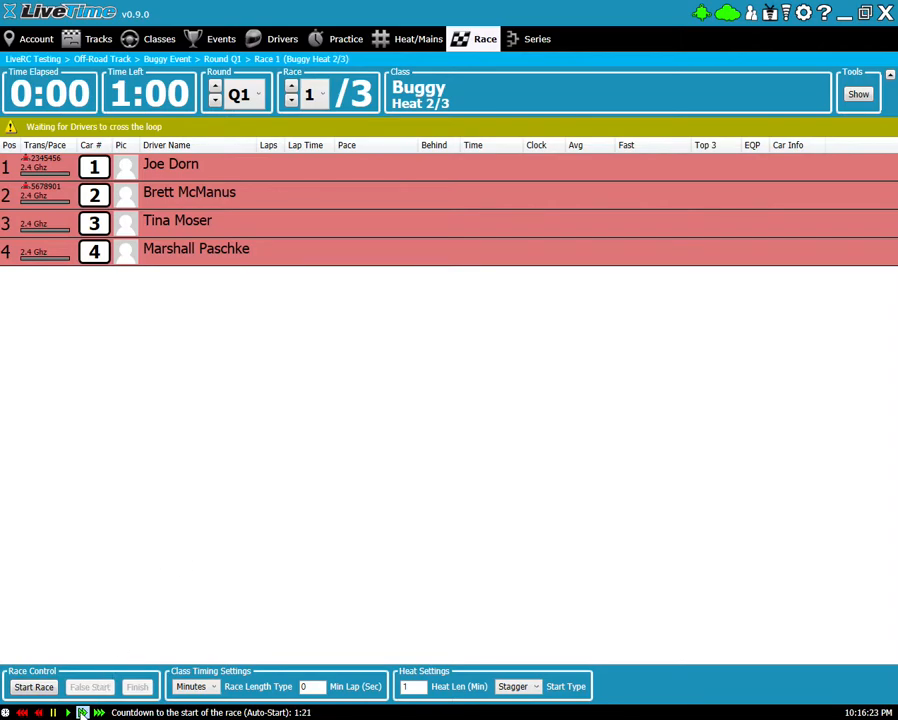
mouse_move(141, 590)
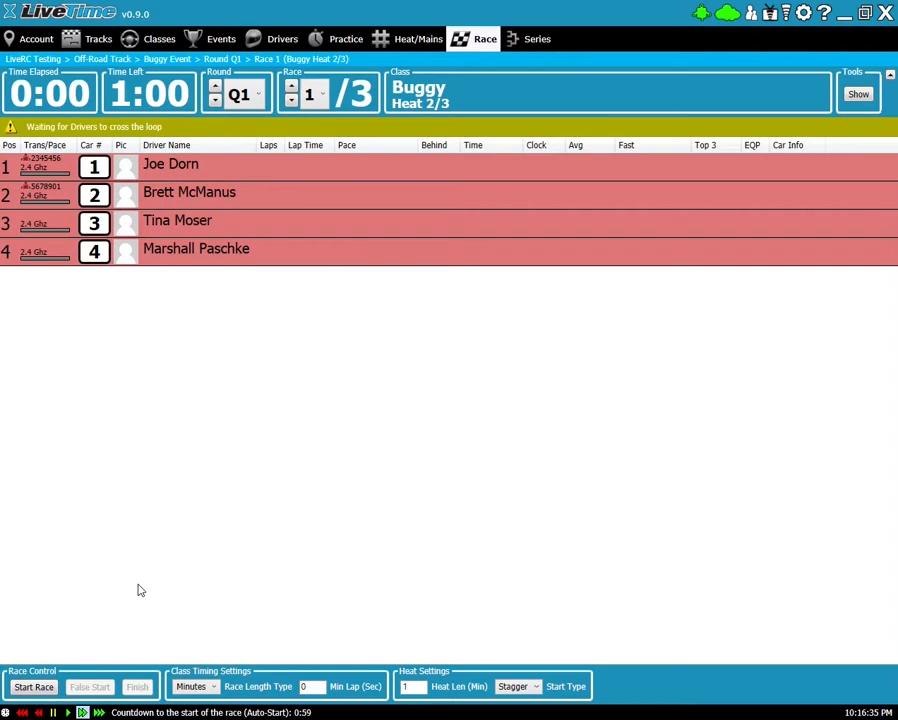
mouse_move(164, 587)
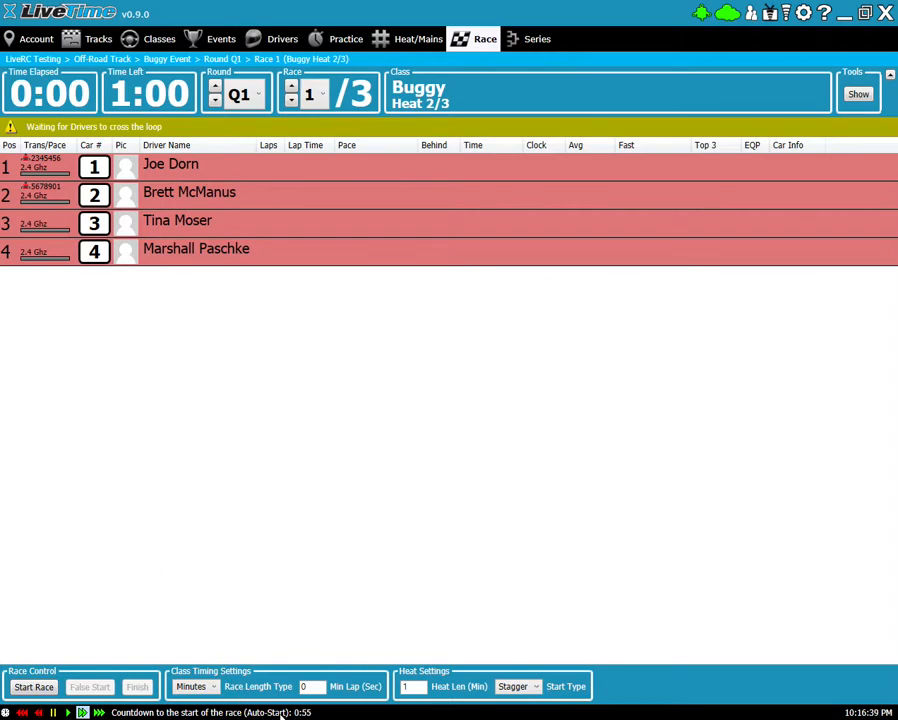
mouse_move(318, 632)
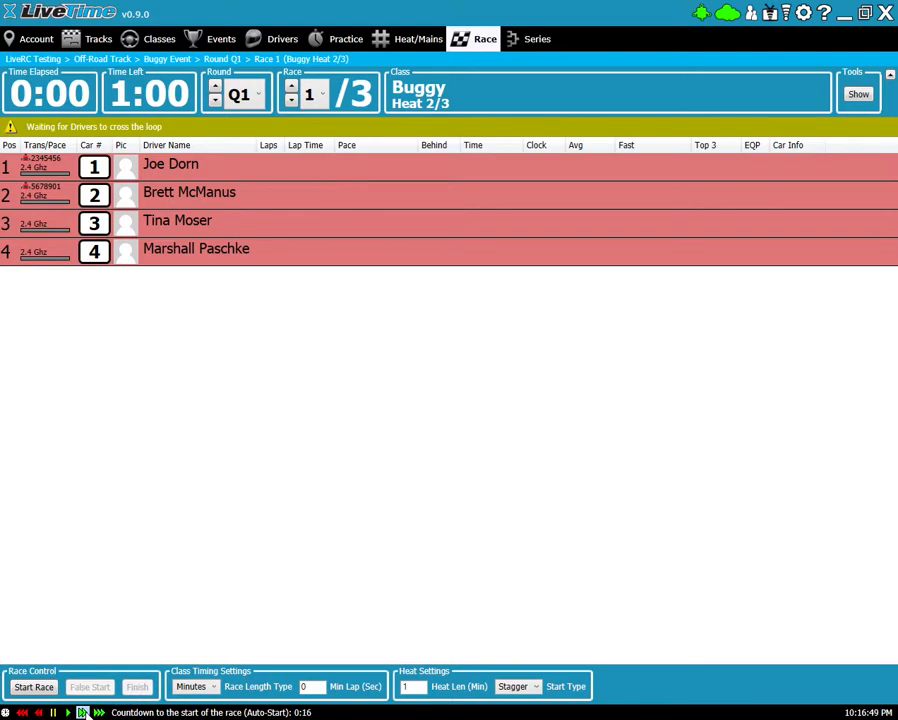
mouse_move(142, 434)
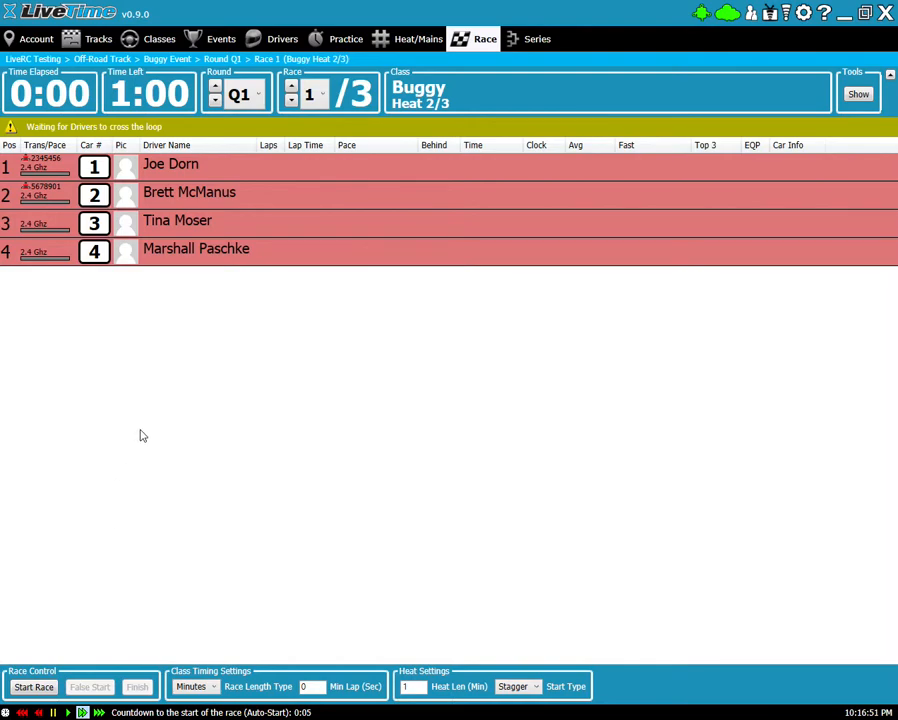
mouse_move(181, 420)
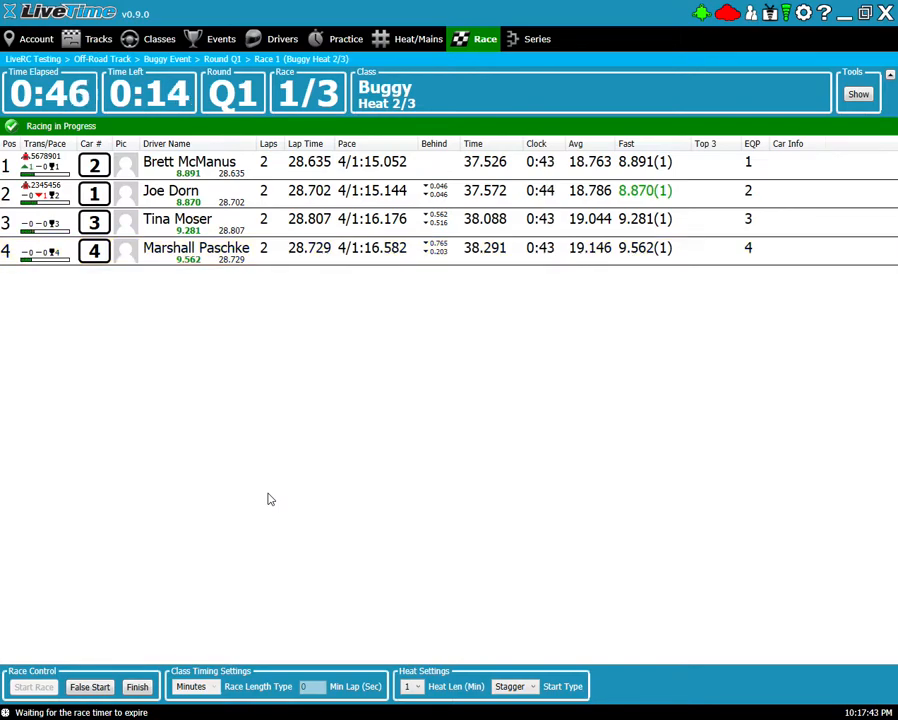
mouse_move(222, 309)
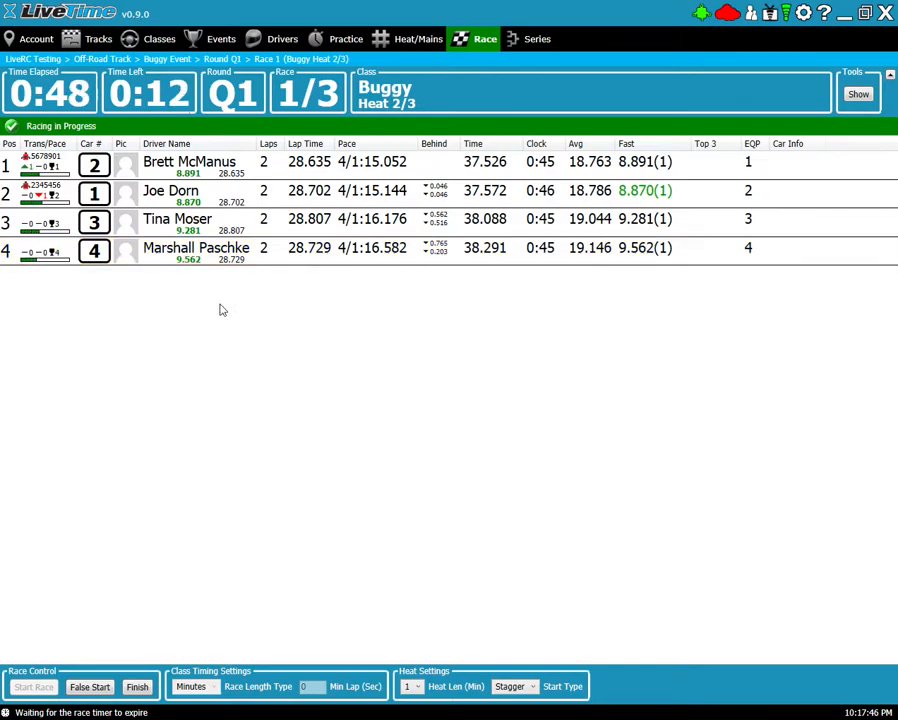
mouse_move(162, 341)
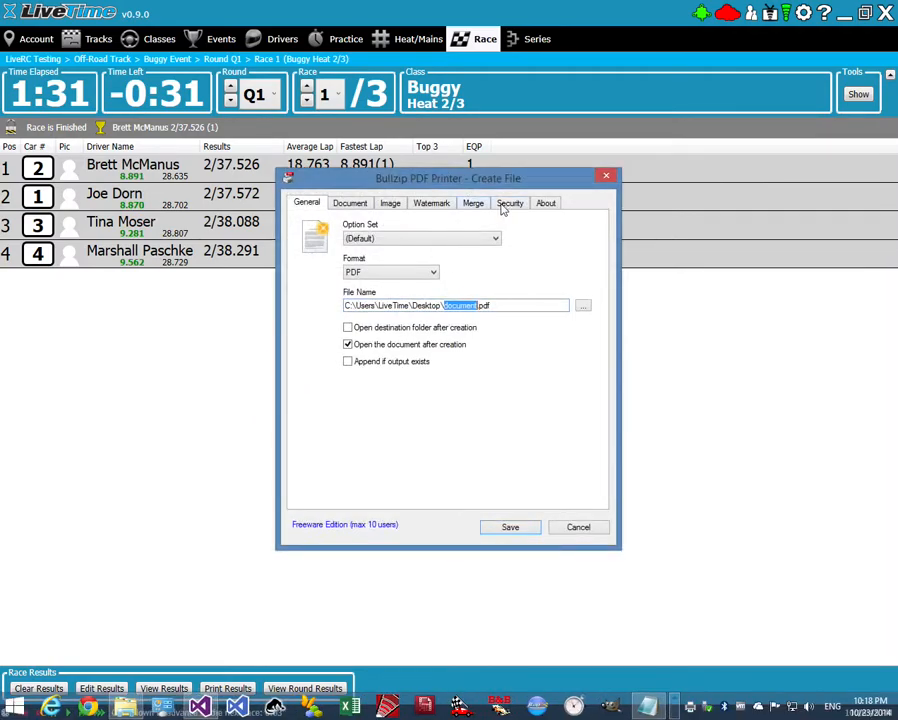
Step: Save Race 1 results as a PDF in the Bullzip PDF Printer dialog
click(578, 527)
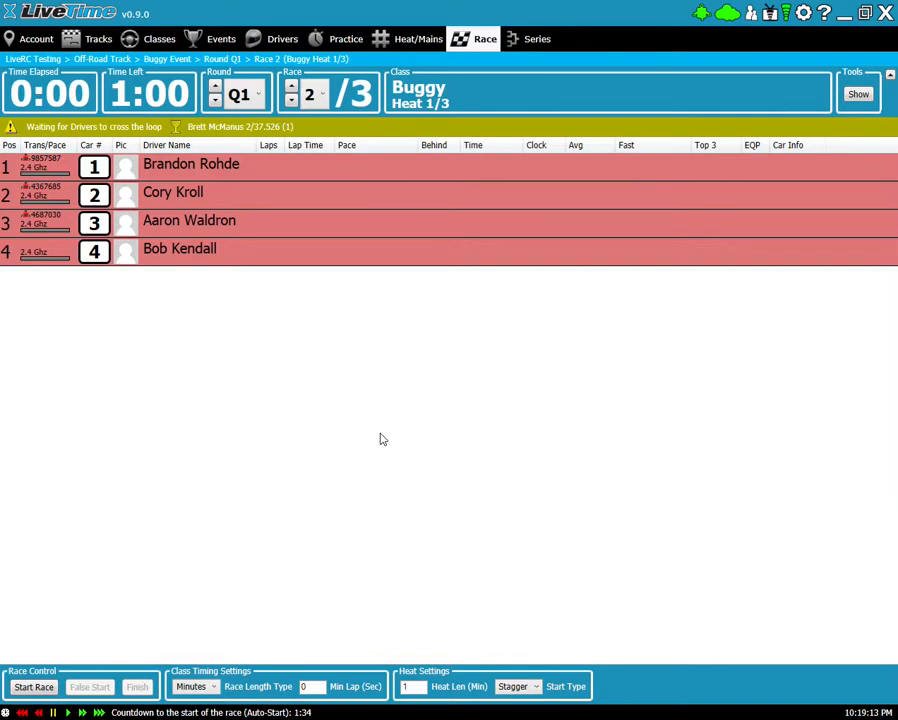
mouse_move(353, 470)
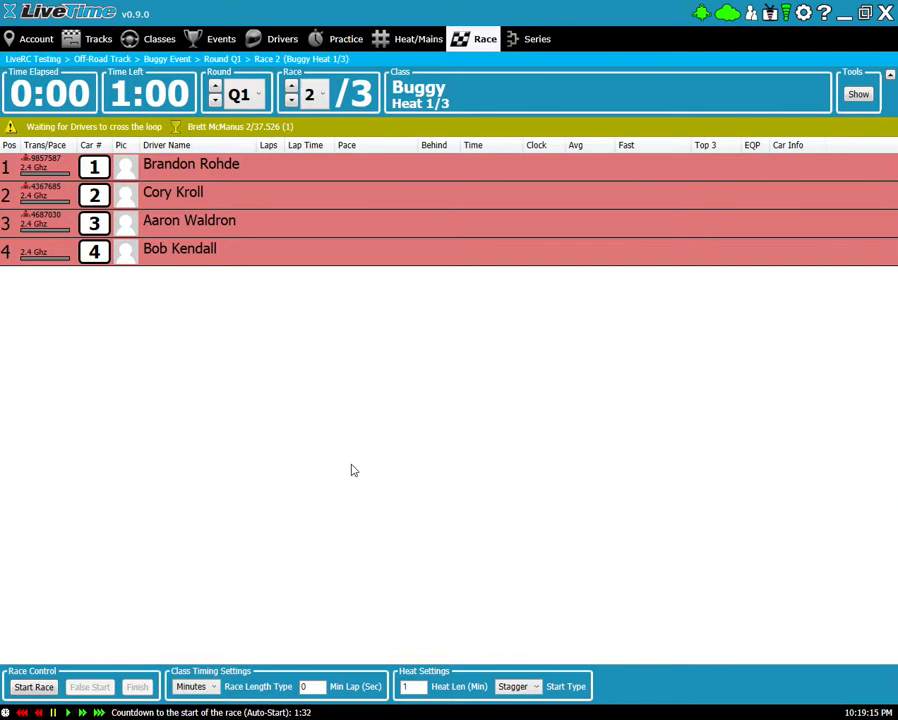
mouse_move(160, 598)
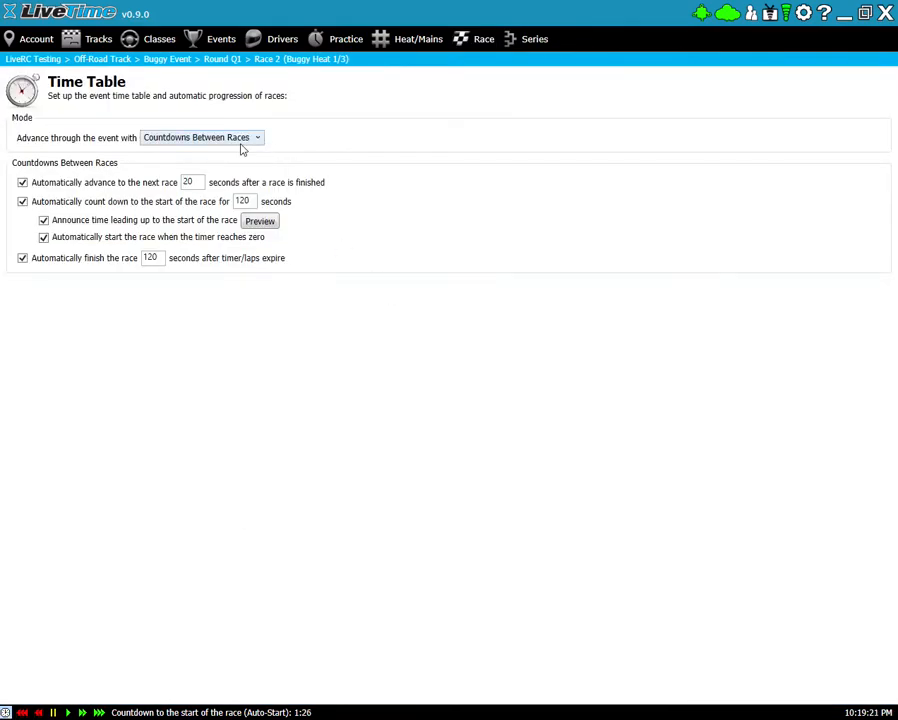
Step: Set the time table mode to No Time Table and return to Race 2
click(200, 137)
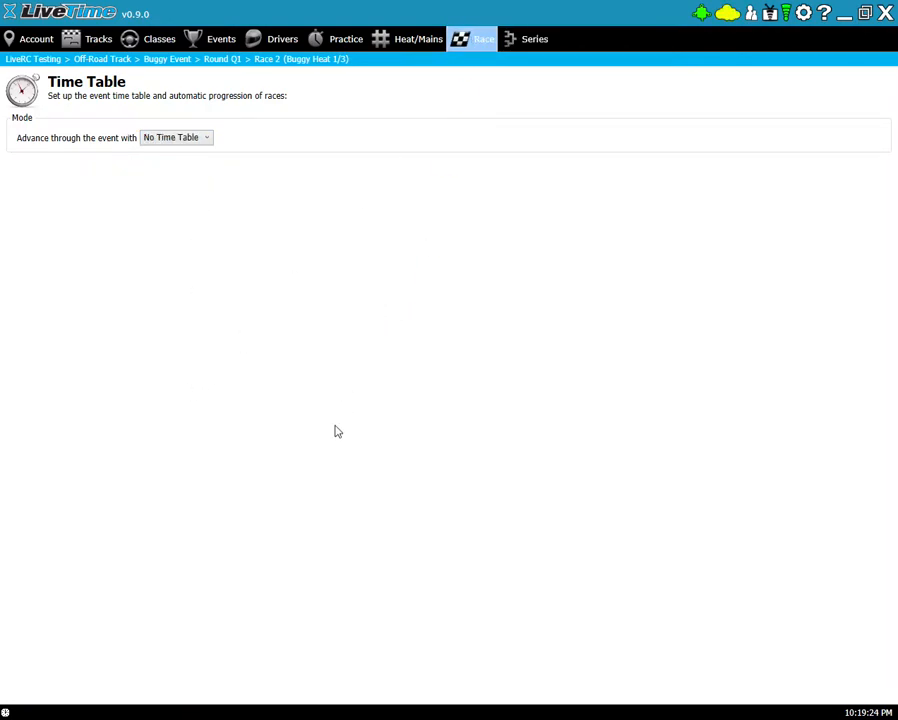
click(484, 39)
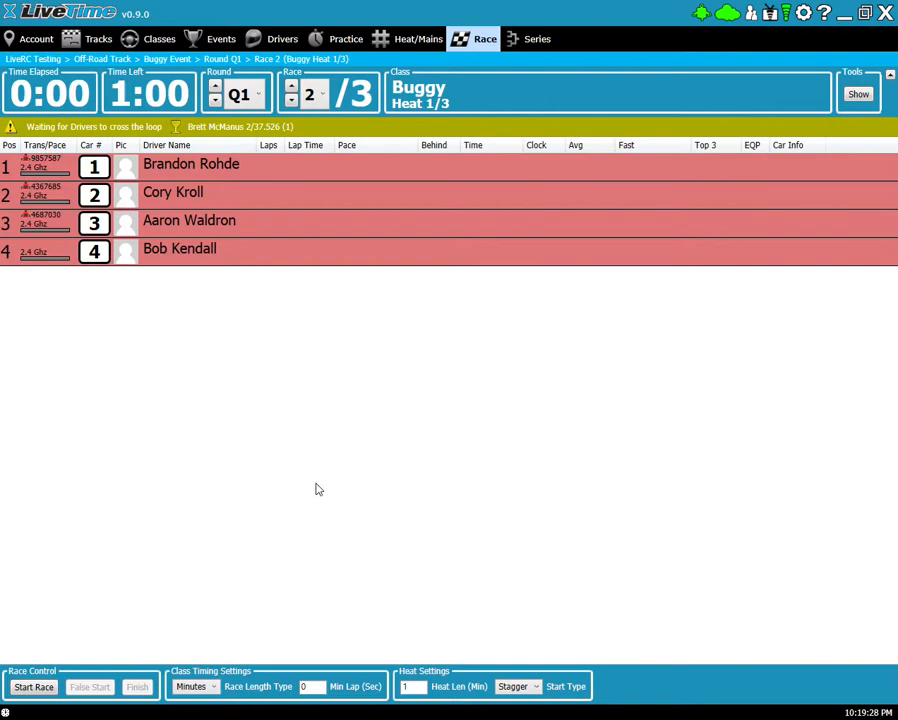